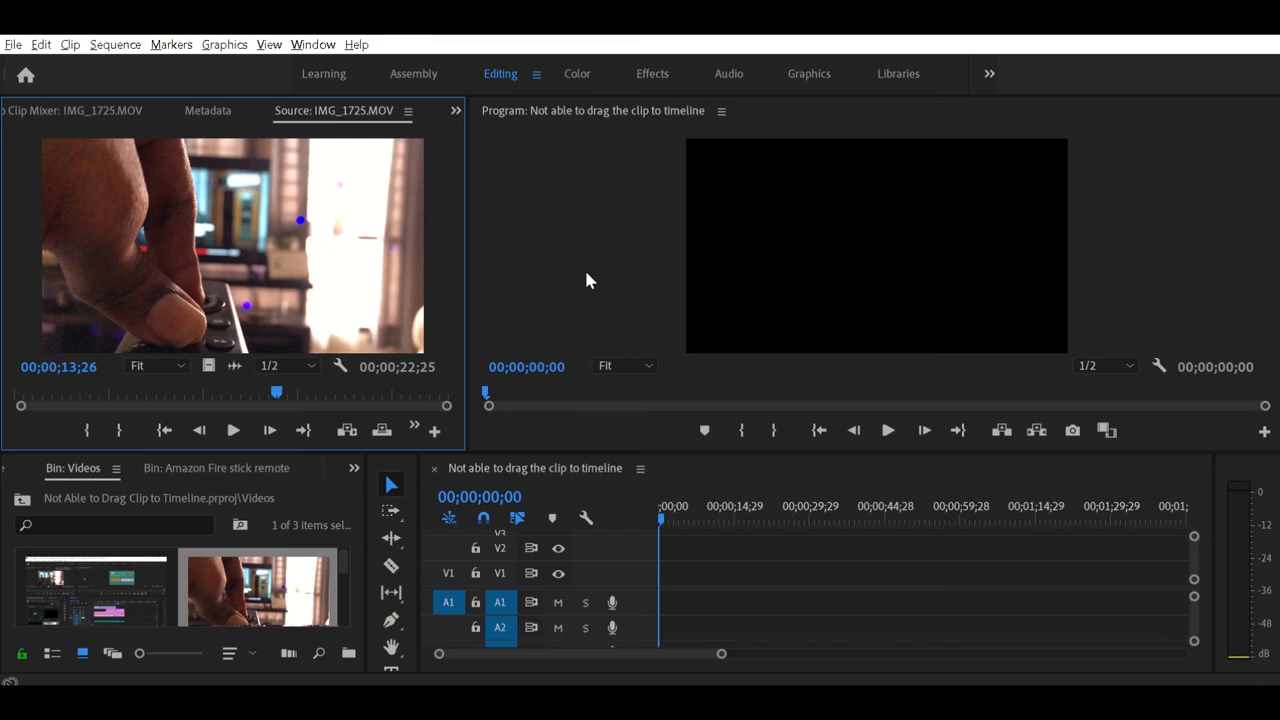
pyautogui.moveTo(308, 516)
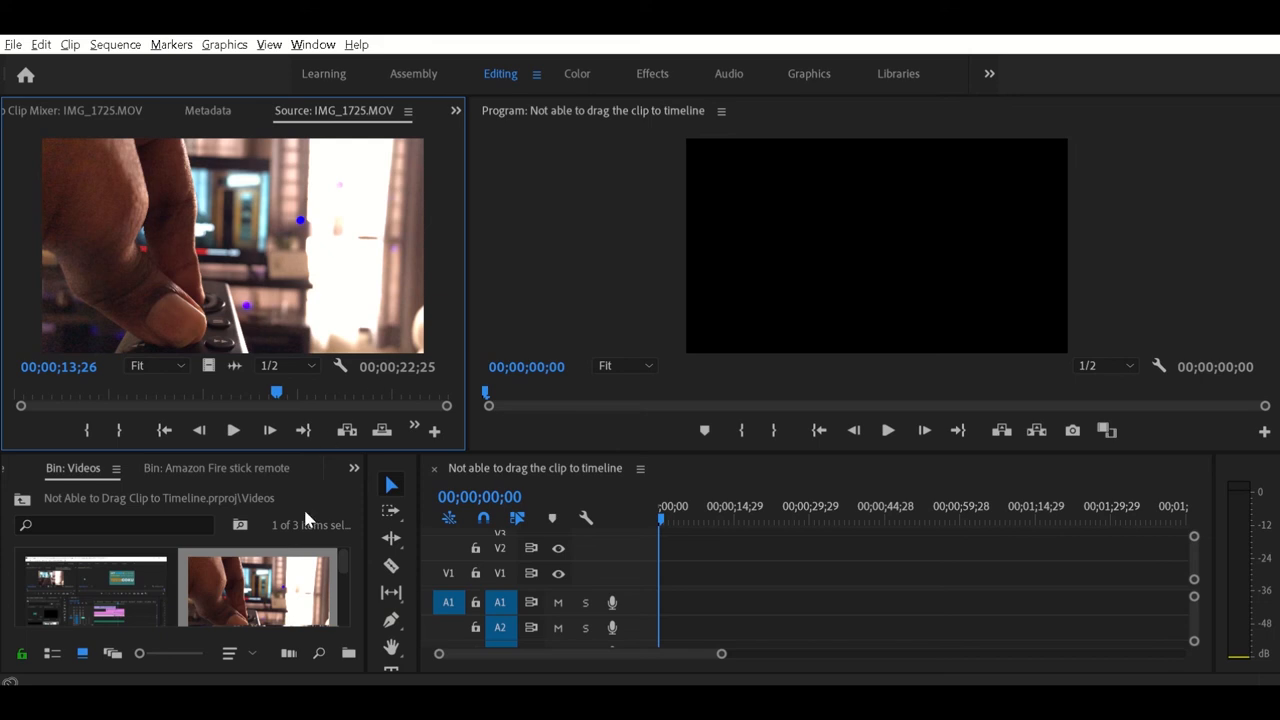
pyautogui.moveTo(284, 598)
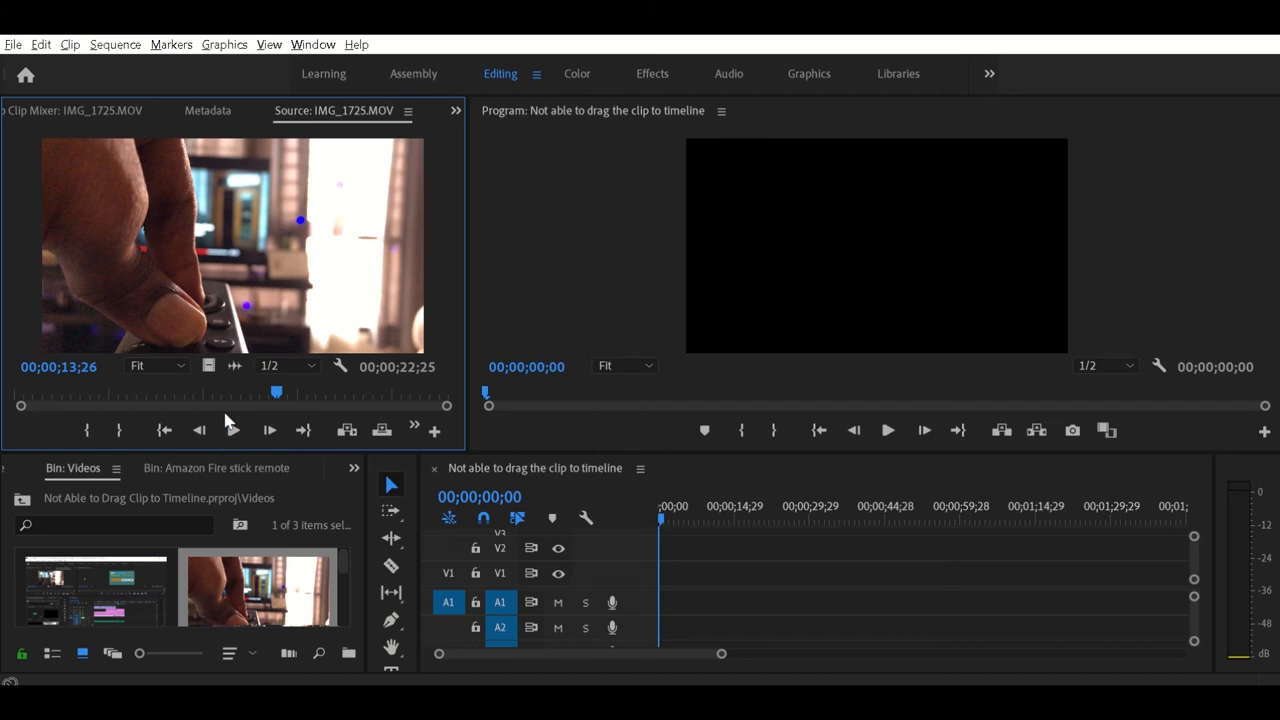
pyautogui.moveTo(208, 366)
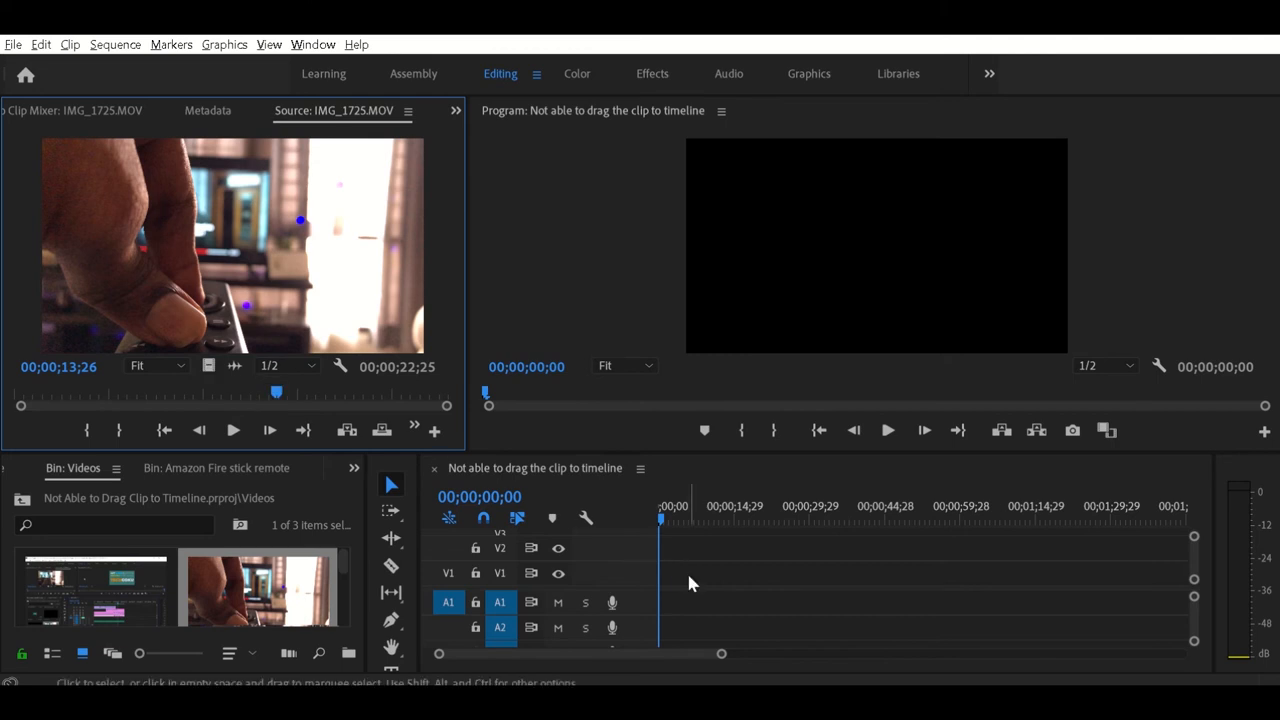
pyautogui.moveTo(208, 368)
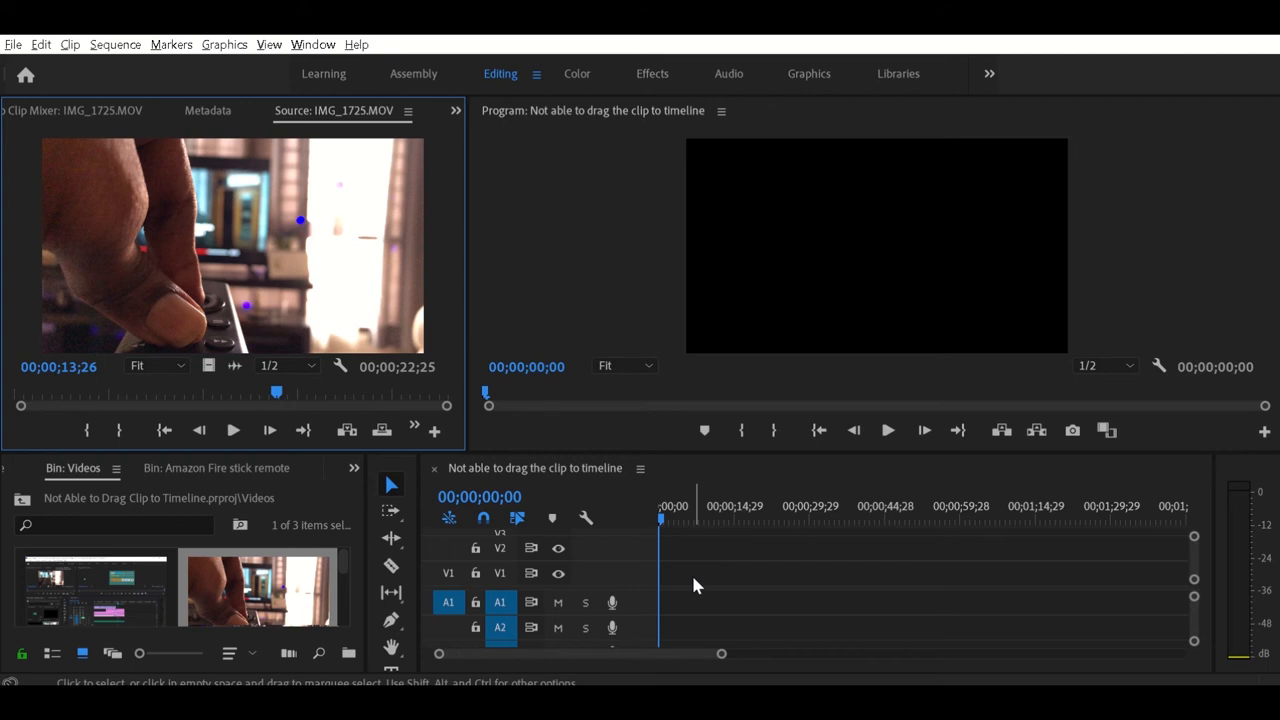
pyautogui.moveTo(712, 580)
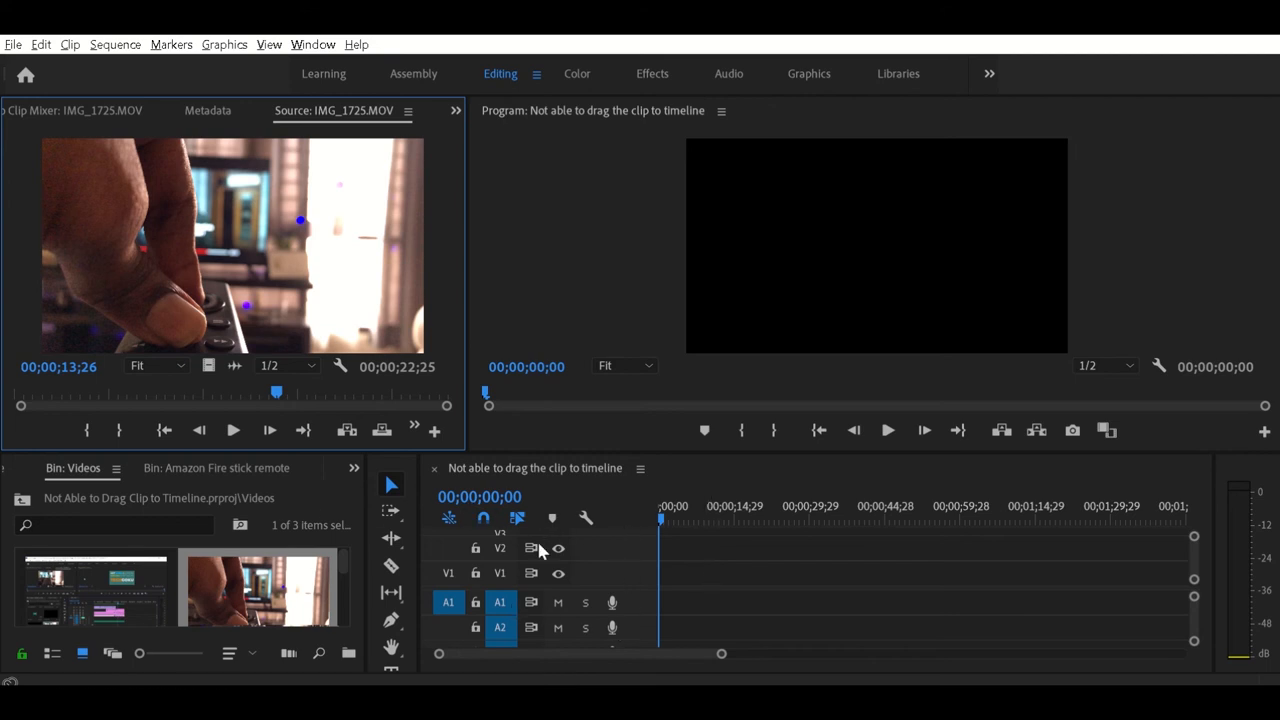
pyautogui.moveTo(564, 570)
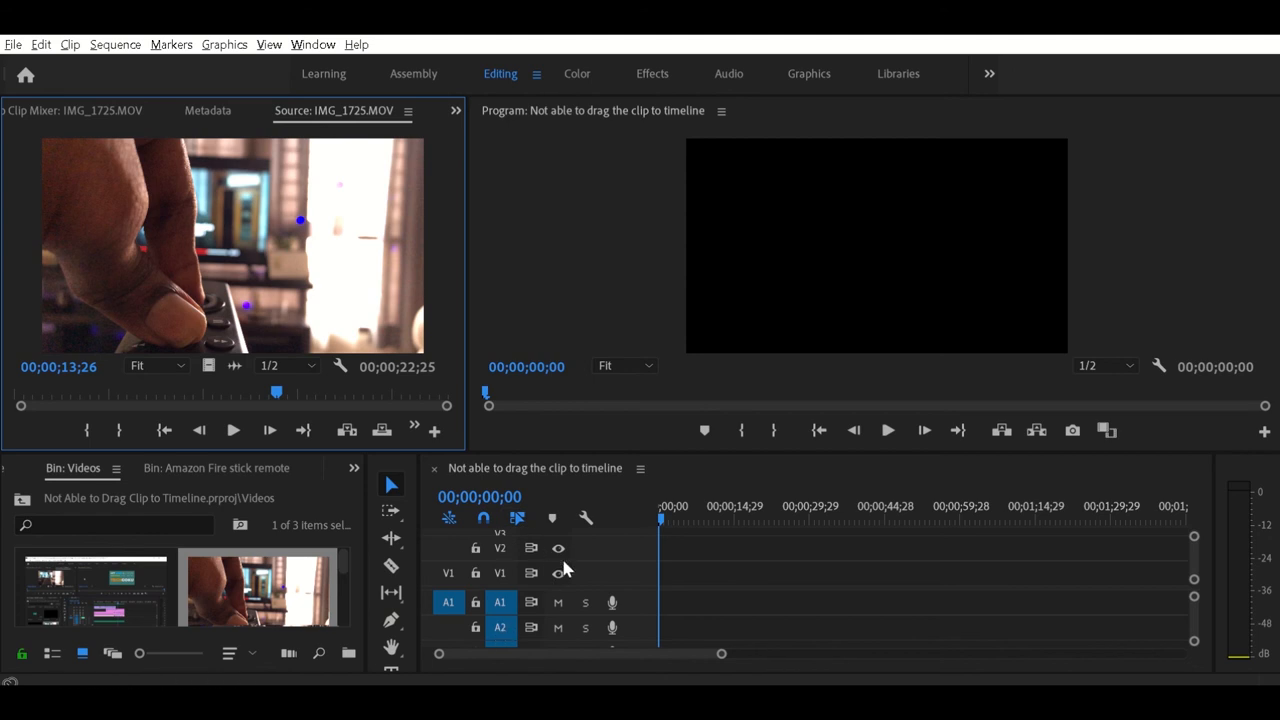
pyautogui.moveTo(448, 572)
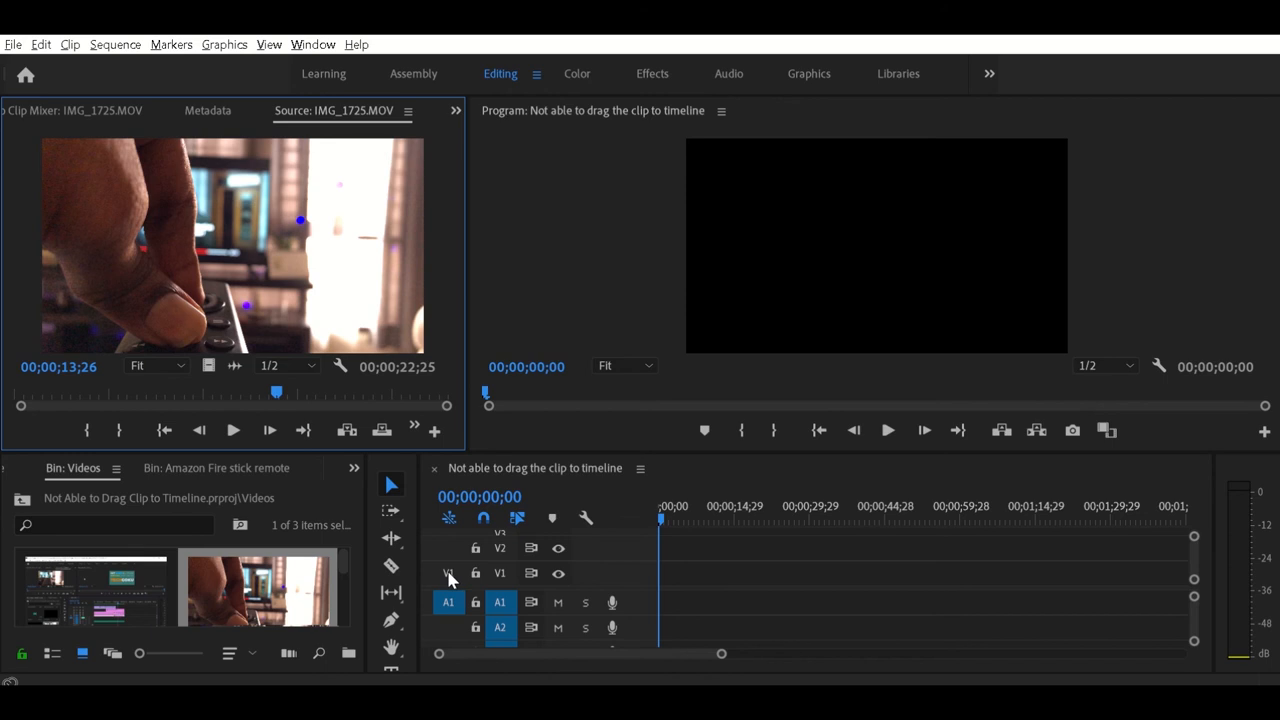
# Step: Enable the V1 video track as the source target for incoming clips
pyautogui.click(448, 572)
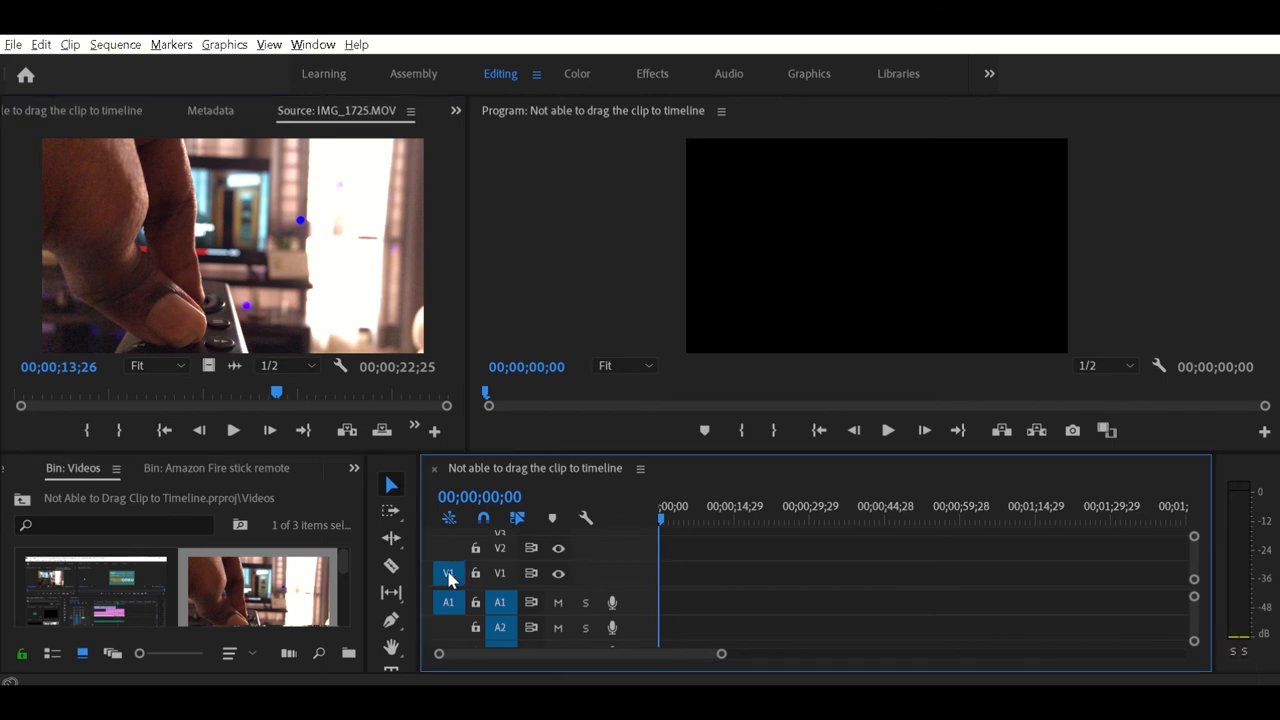
pyautogui.moveTo(450, 580)
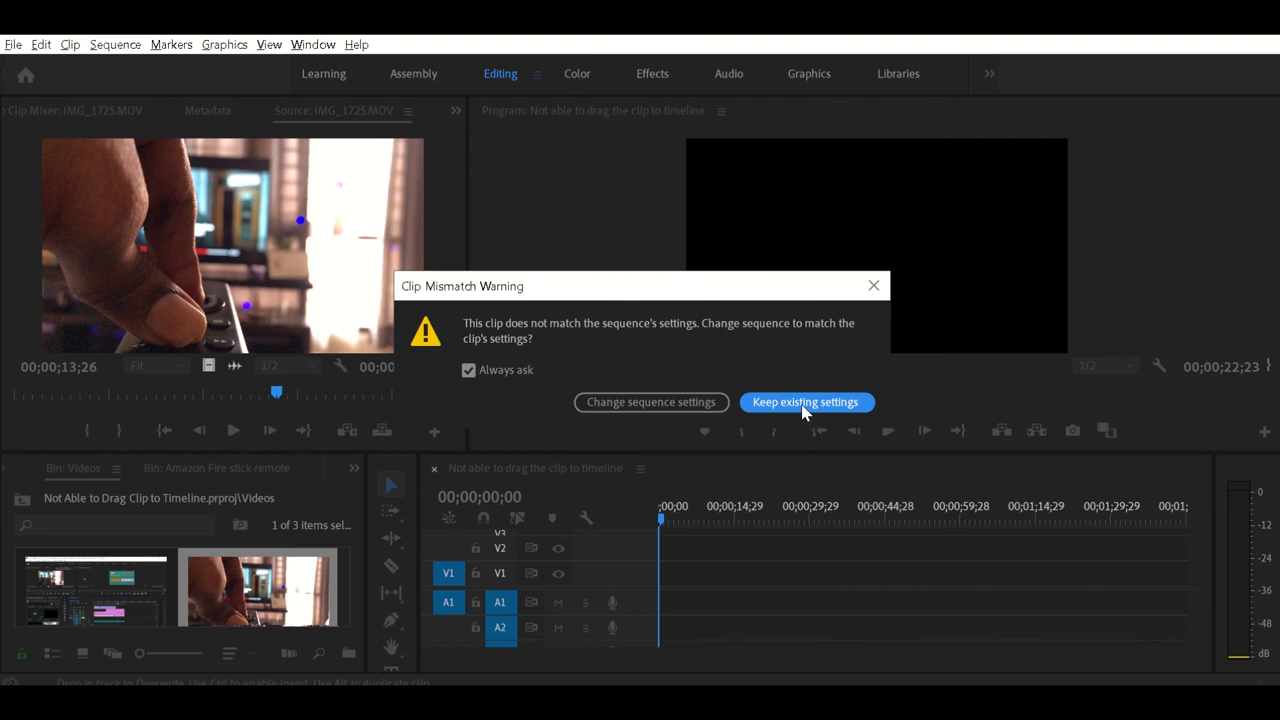
# Step: Keep existing sequence settings in the Clip Mismatch Warning so IMG_1725.MOV lands on V1
pyautogui.click(806, 402)
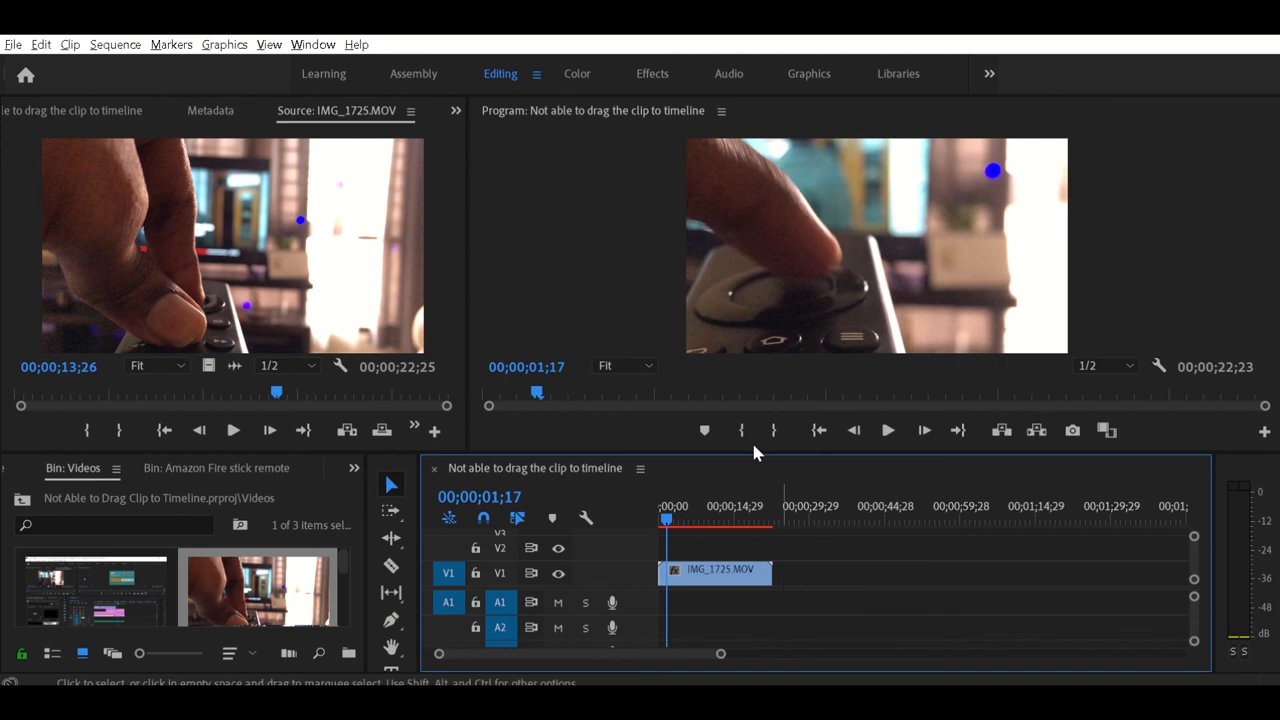
pyautogui.moveTo(728, 588)
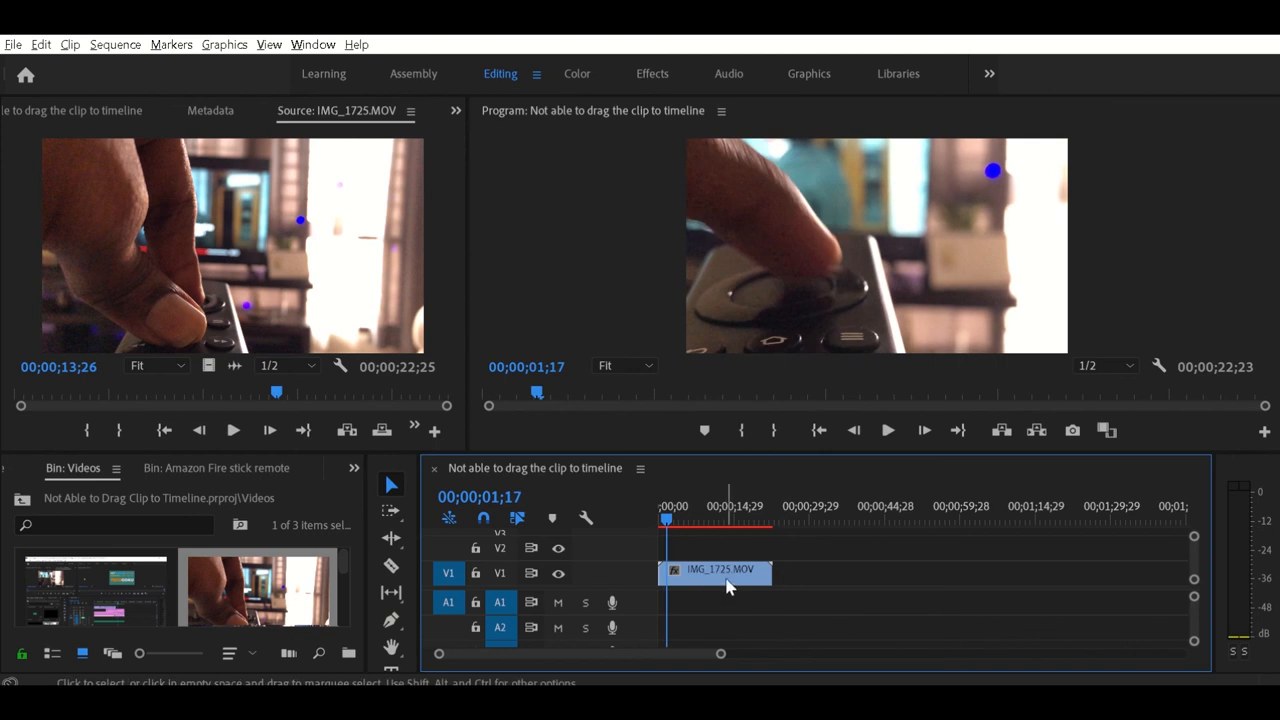
pyautogui.moveTo(730, 588)
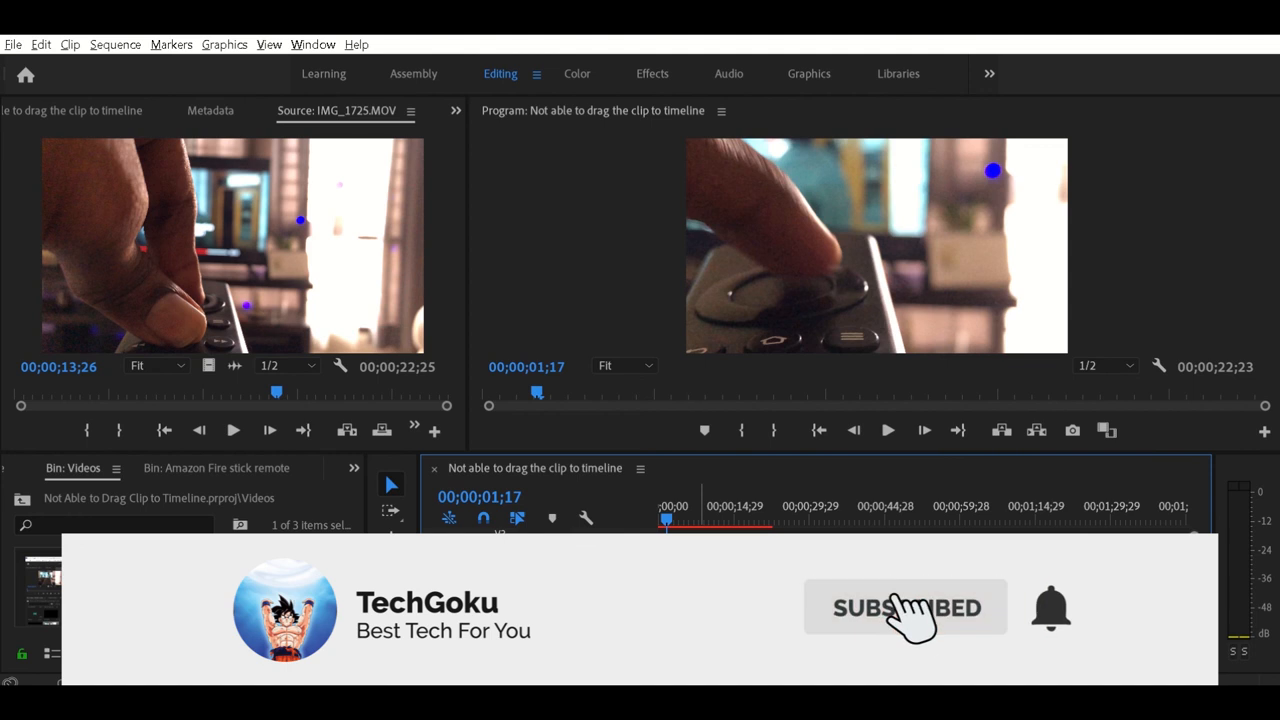
pyautogui.click(904, 608)
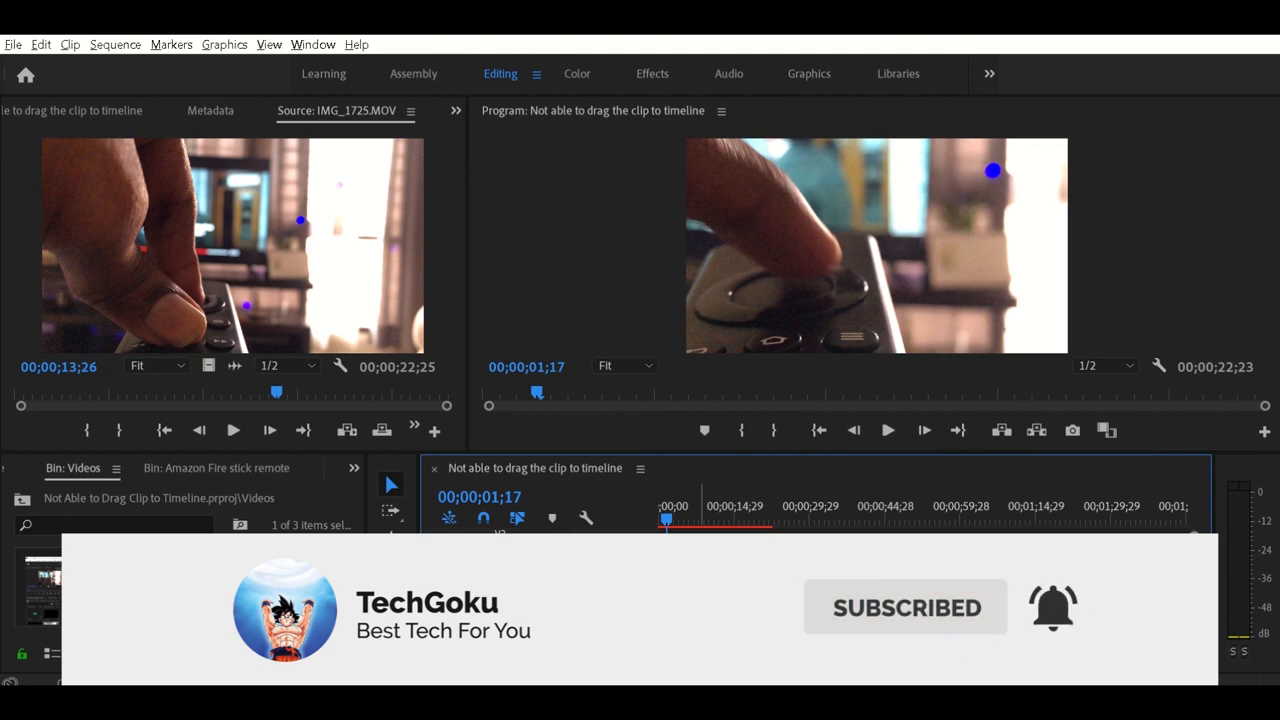